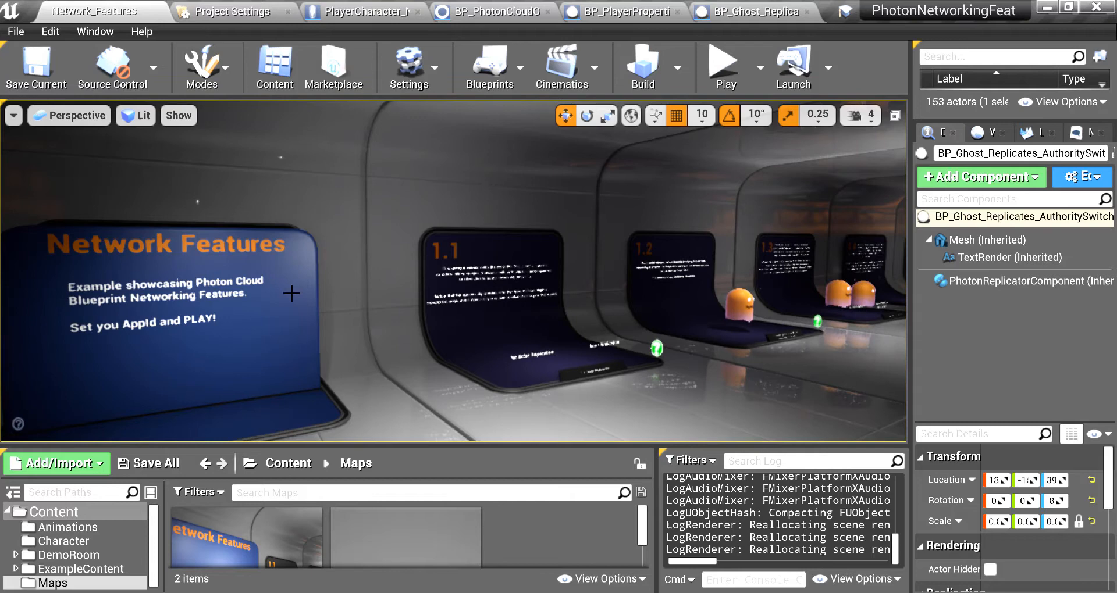
mouse_move(317, 170)
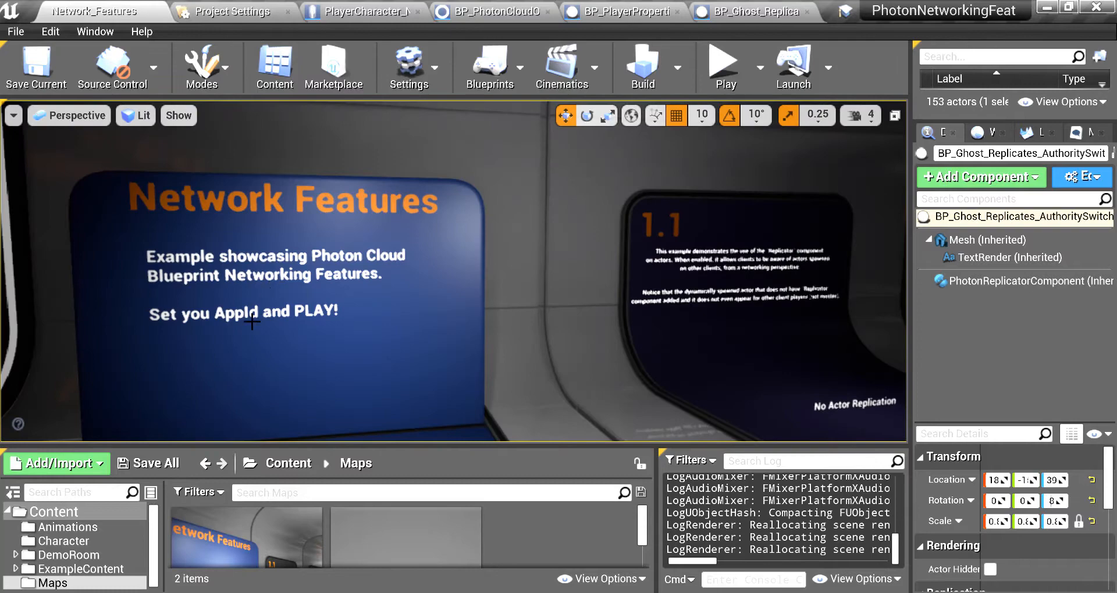
click(228, 11)
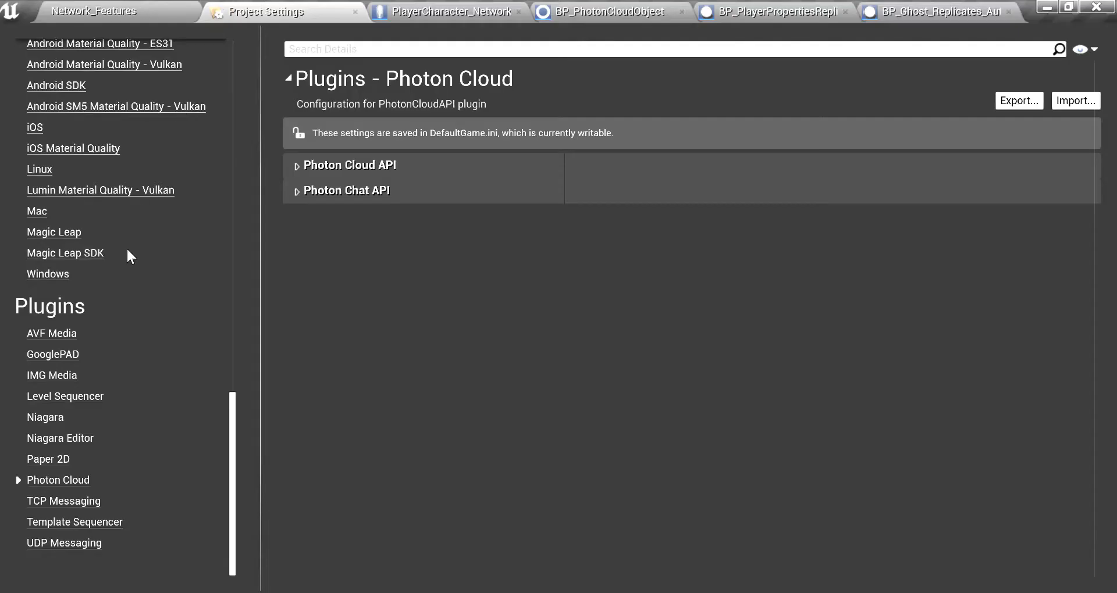
mouse_move(67, 506)
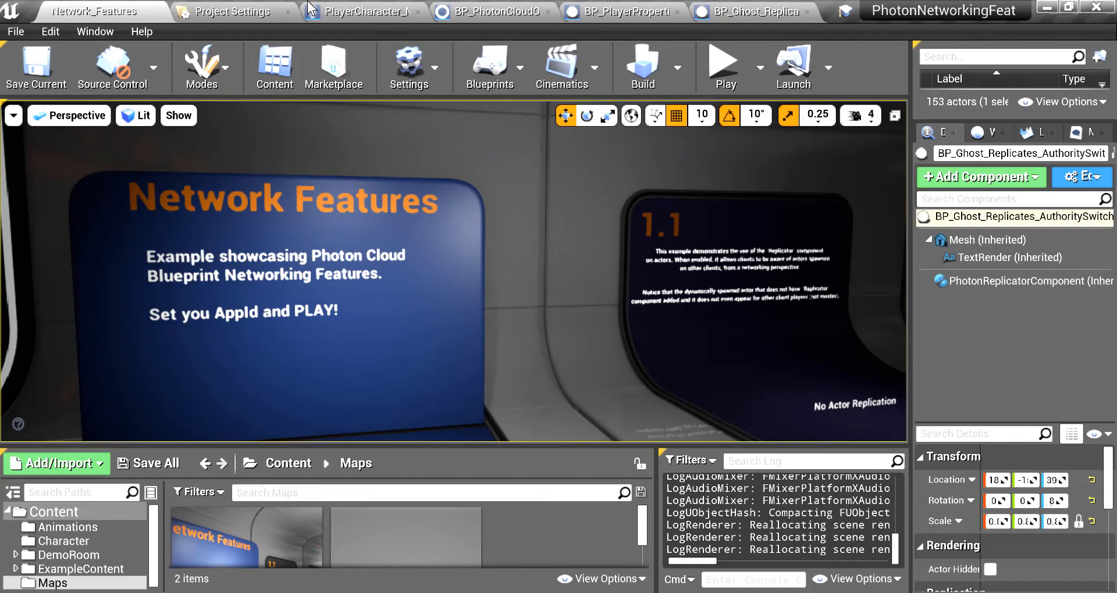
Open the Plugins browser from the Edit menu and search for 'onlin'.
click(50, 32)
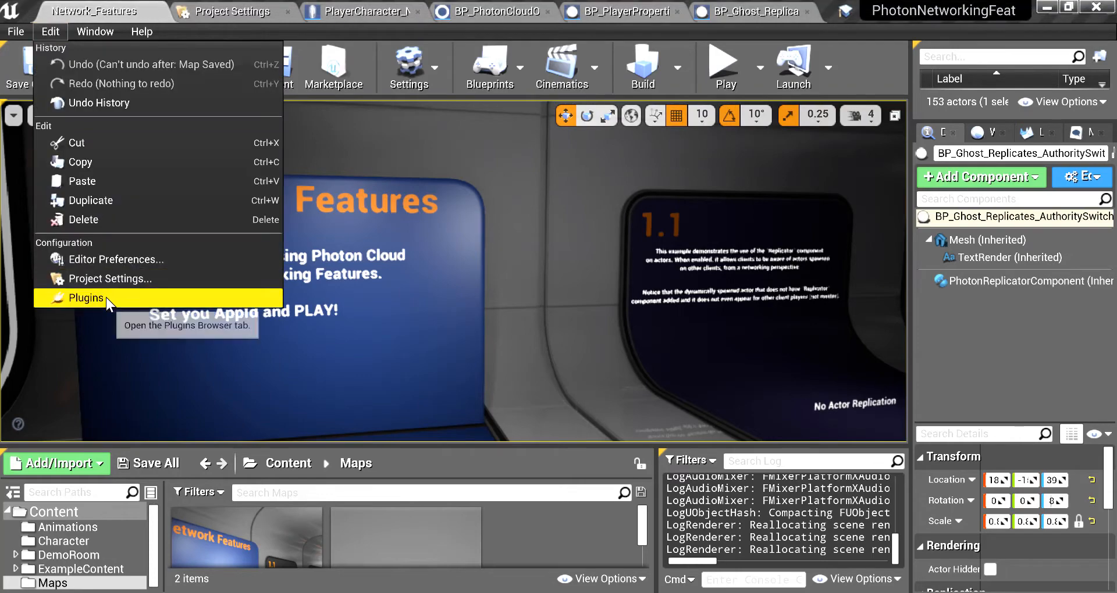
click(85, 297)
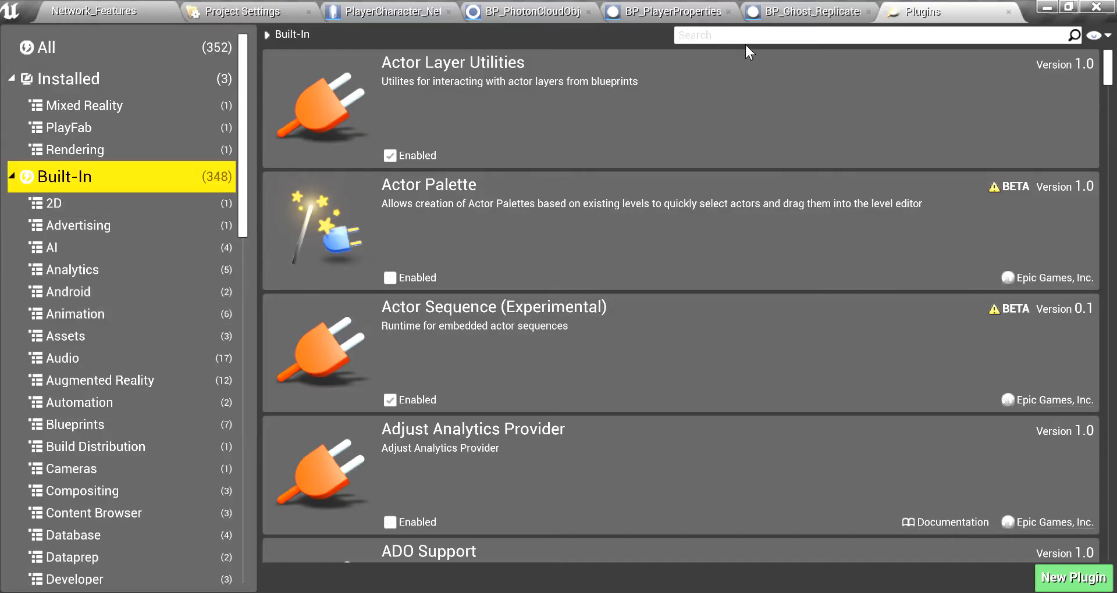
text(onlin)
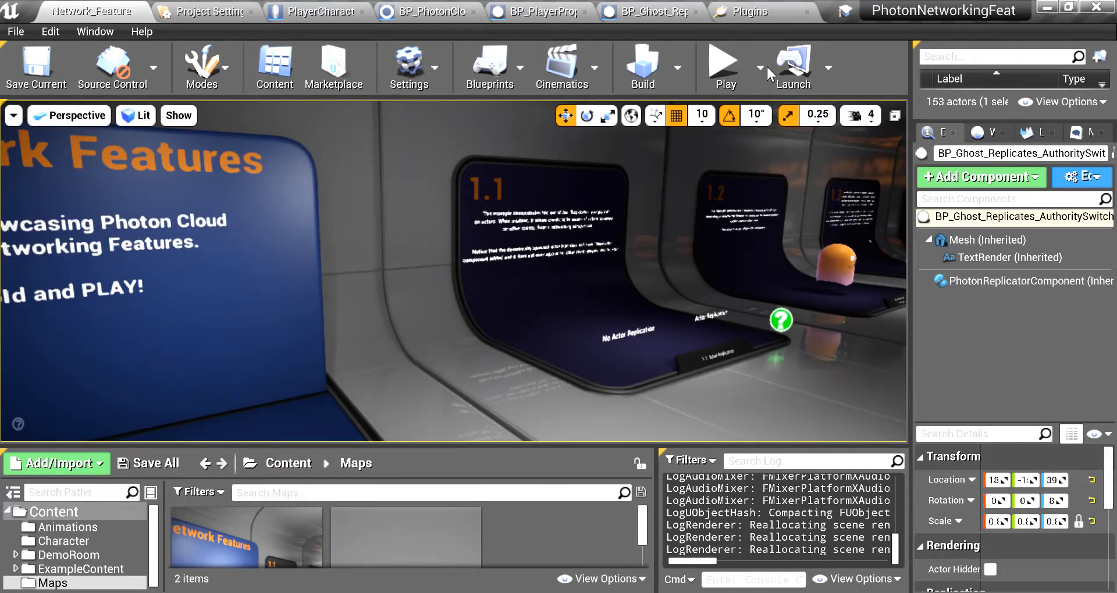
Set the Play options to 2 players with Net Mode Play Standalone.
click(757, 67)
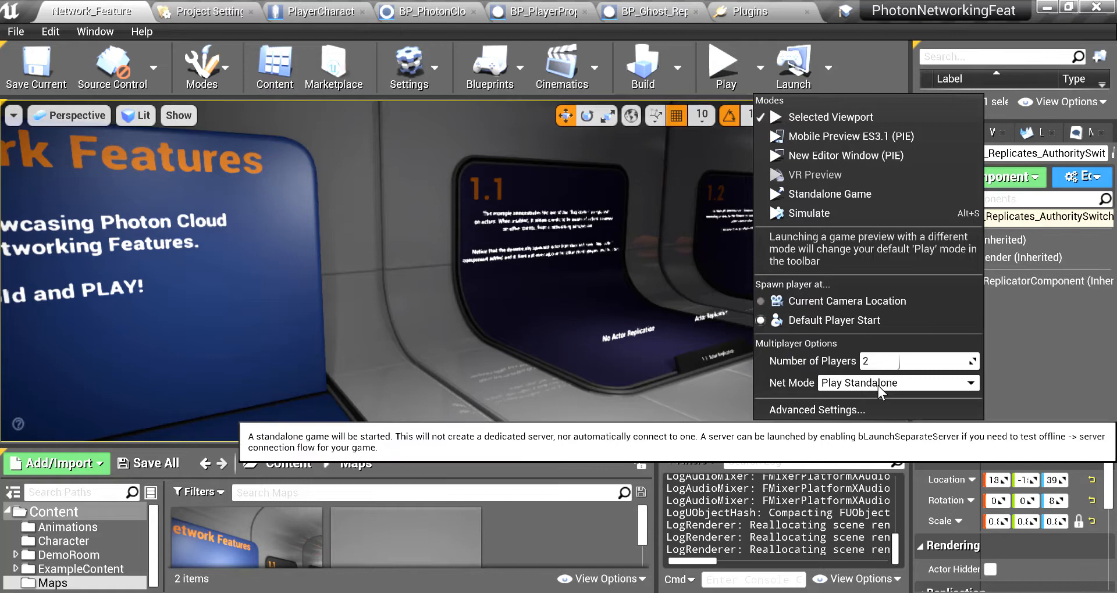
click(896, 383)
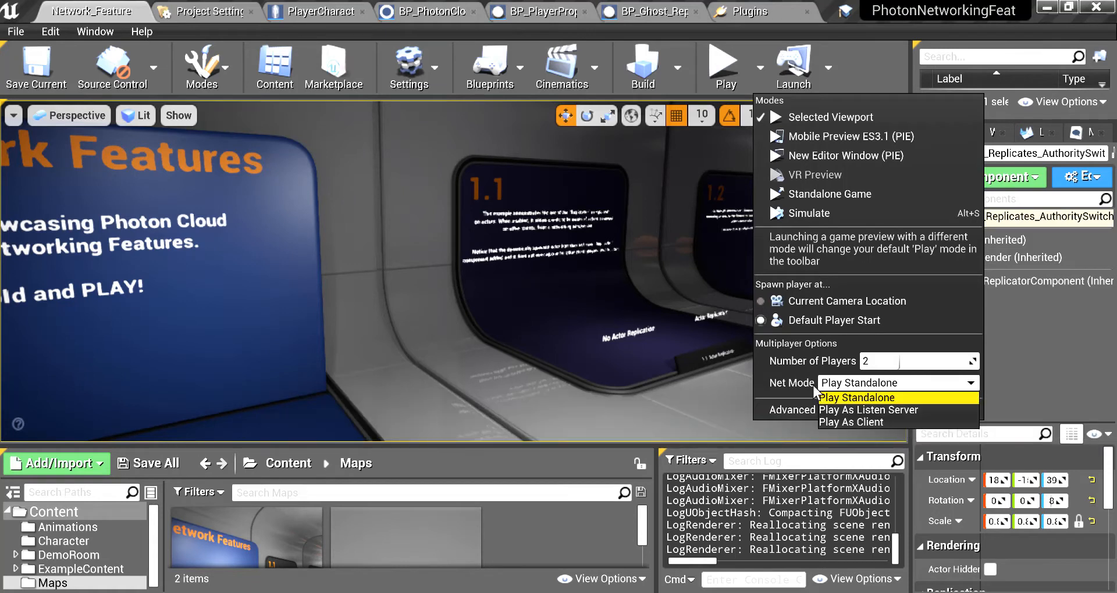
mouse_move(817, 394)
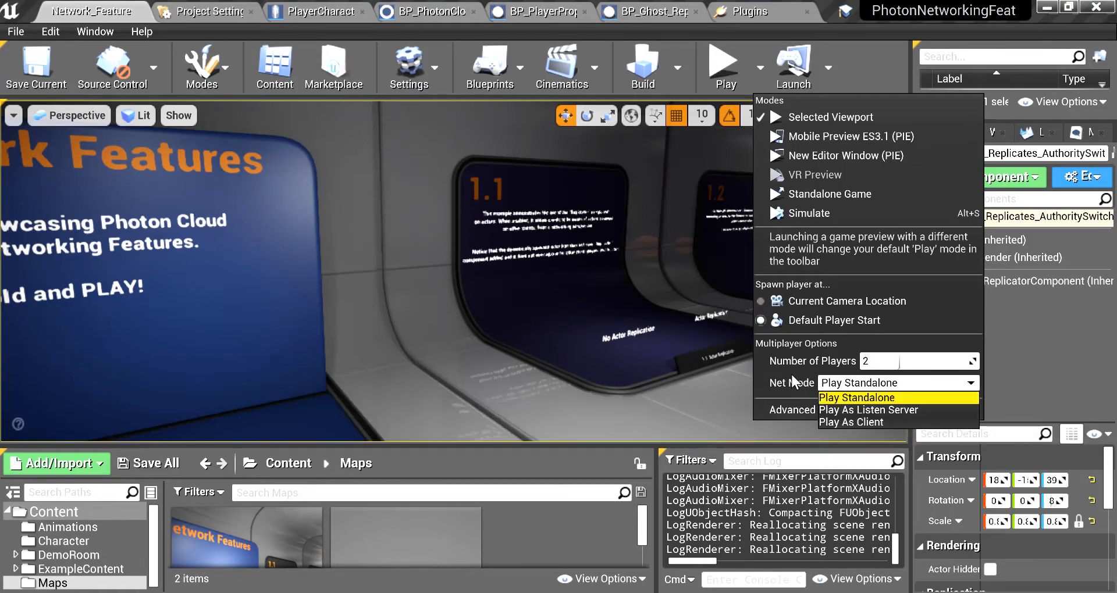
mouse_move(795, 429)
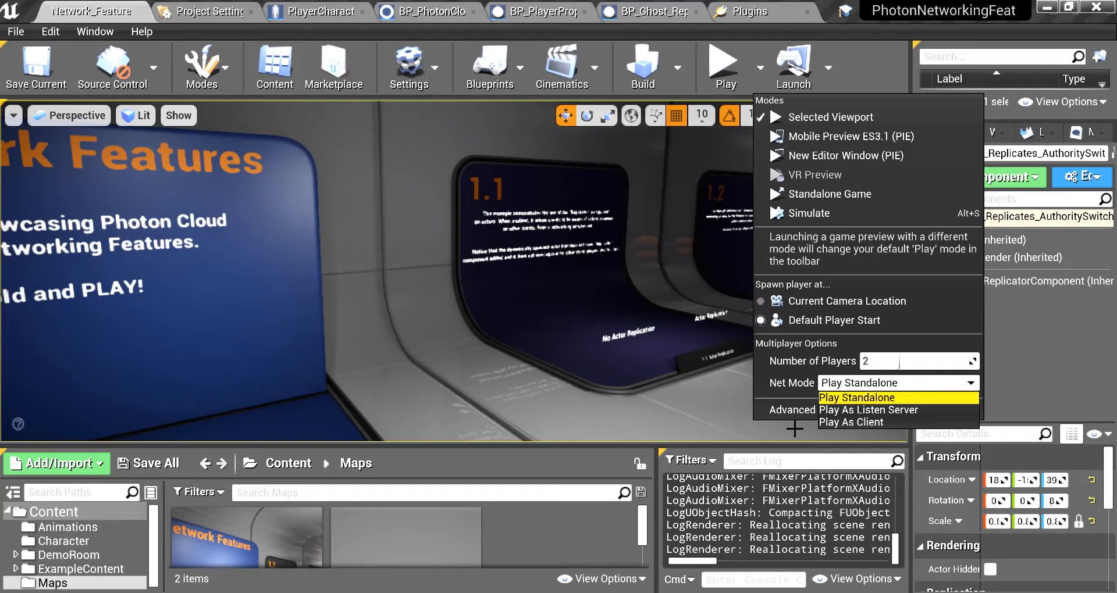
mouse_move(789, 410)
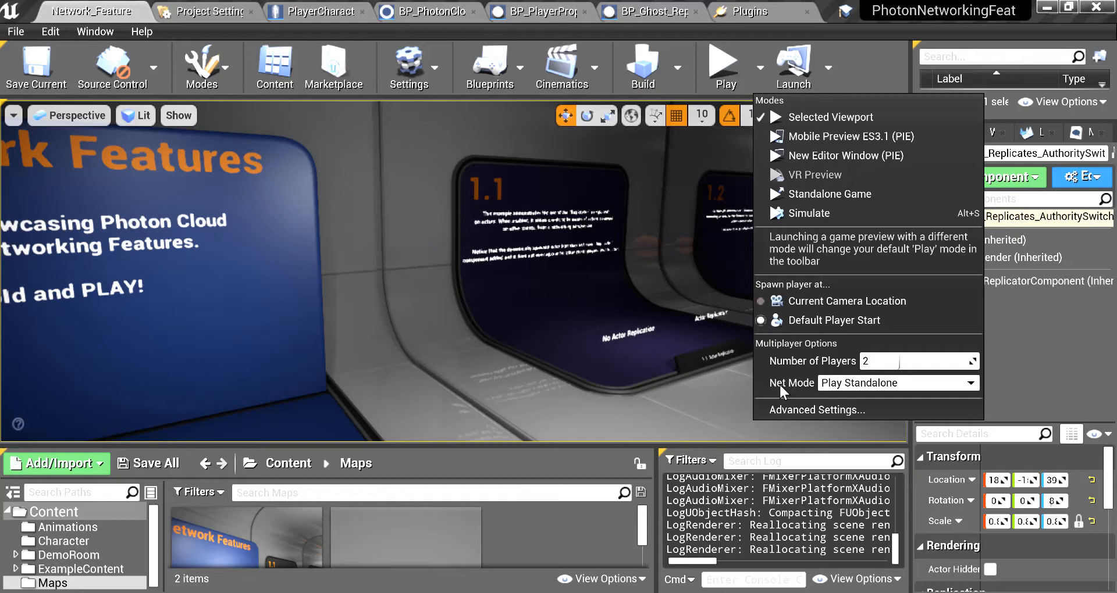
mouse_move(903, 378)
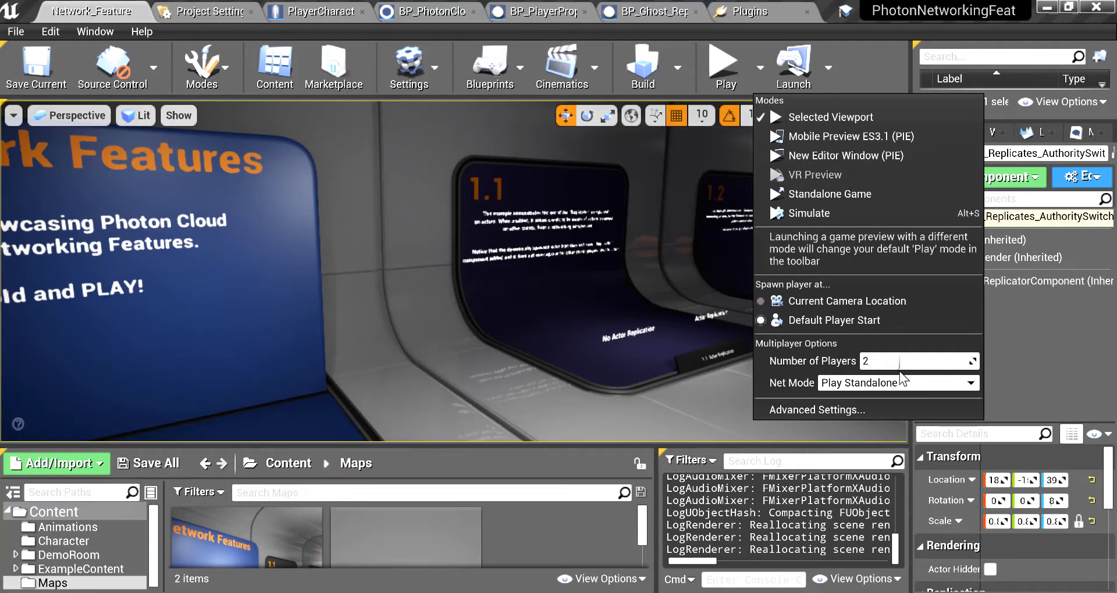
mouse_move(883, 382)
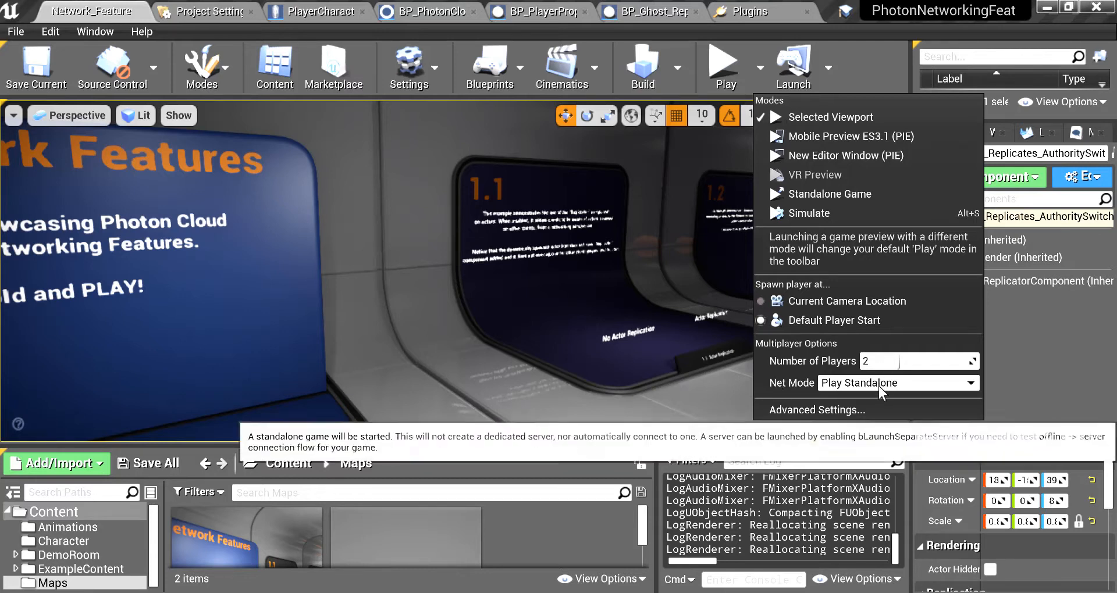
click(725, 64)
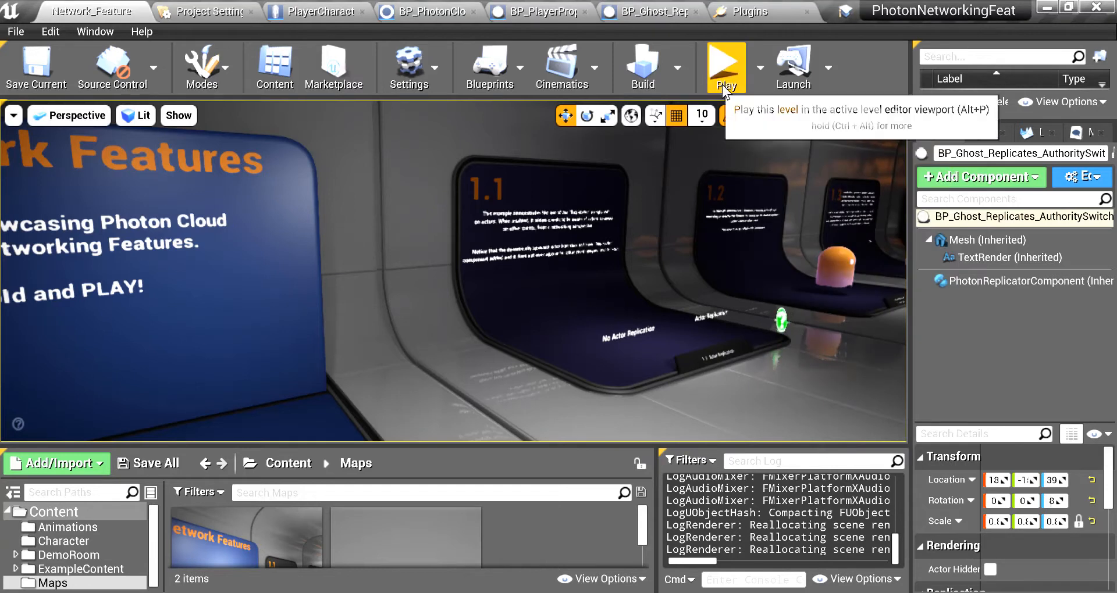
Start the two-player session and move the Master preview window beside the Client view.
click(724, 68)
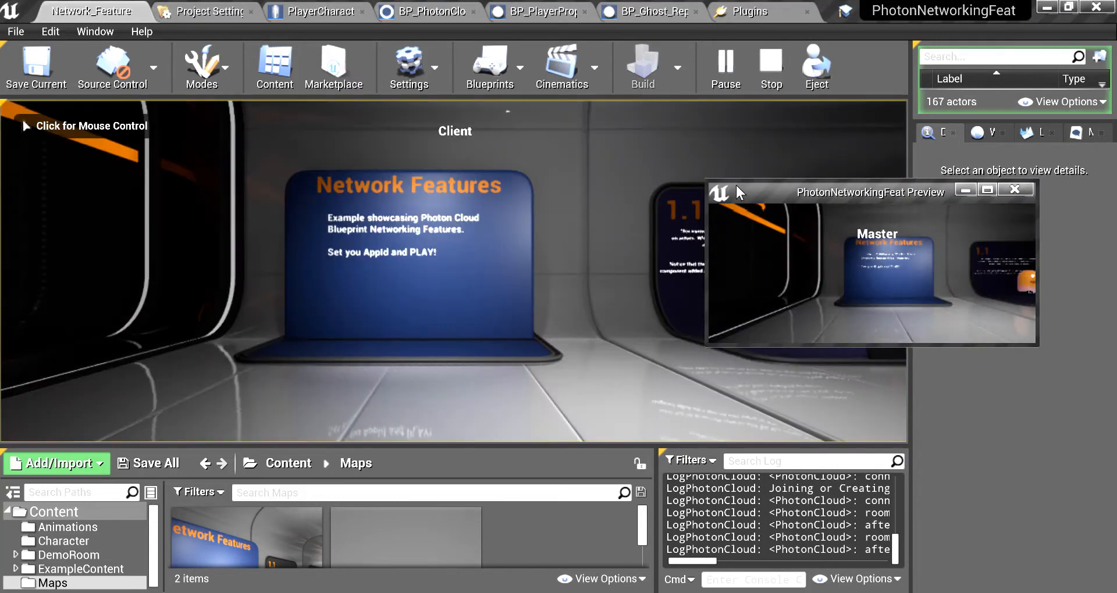
drag(870, 190, 628, 207)
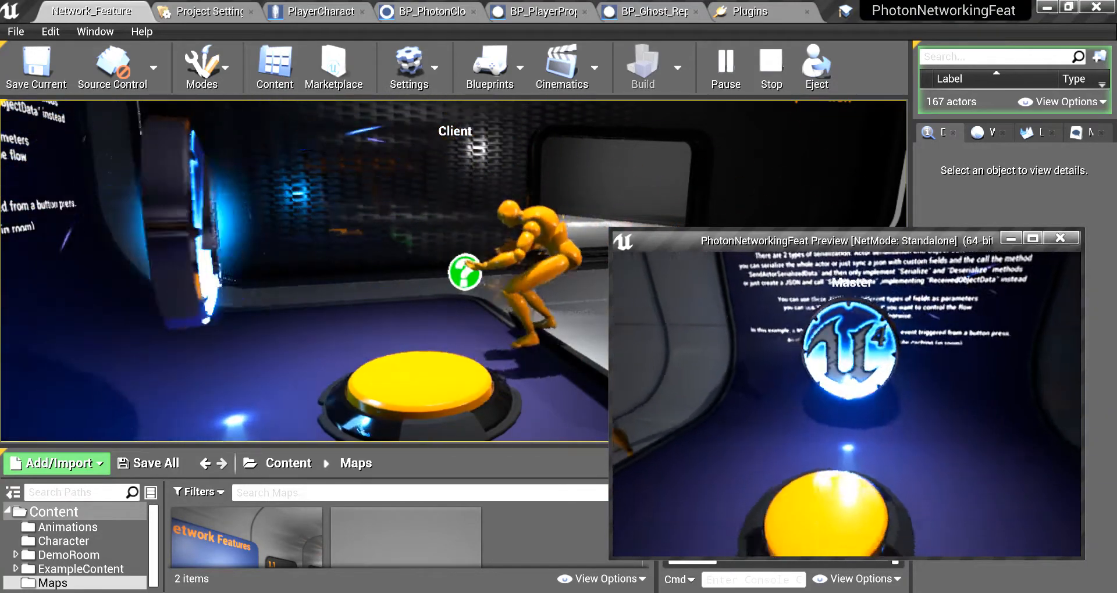
Return input focus to the Client game to walk toward the yellow button station.
click(1061, 237)
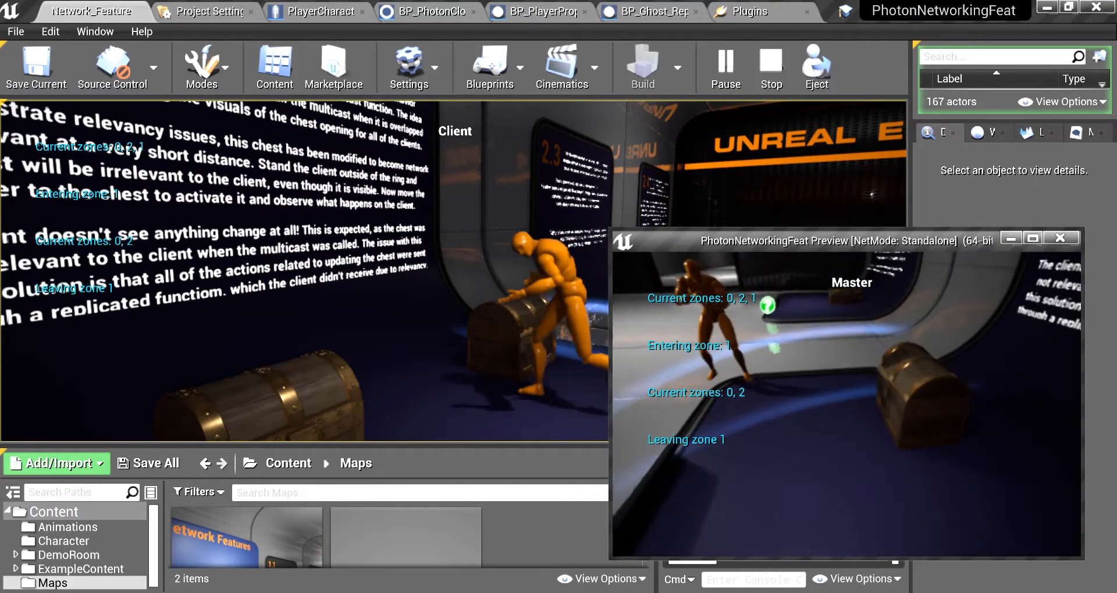
Control the client character at the 2.2 relevancy chest and open it to reveal the gold.
click(1061, 237)
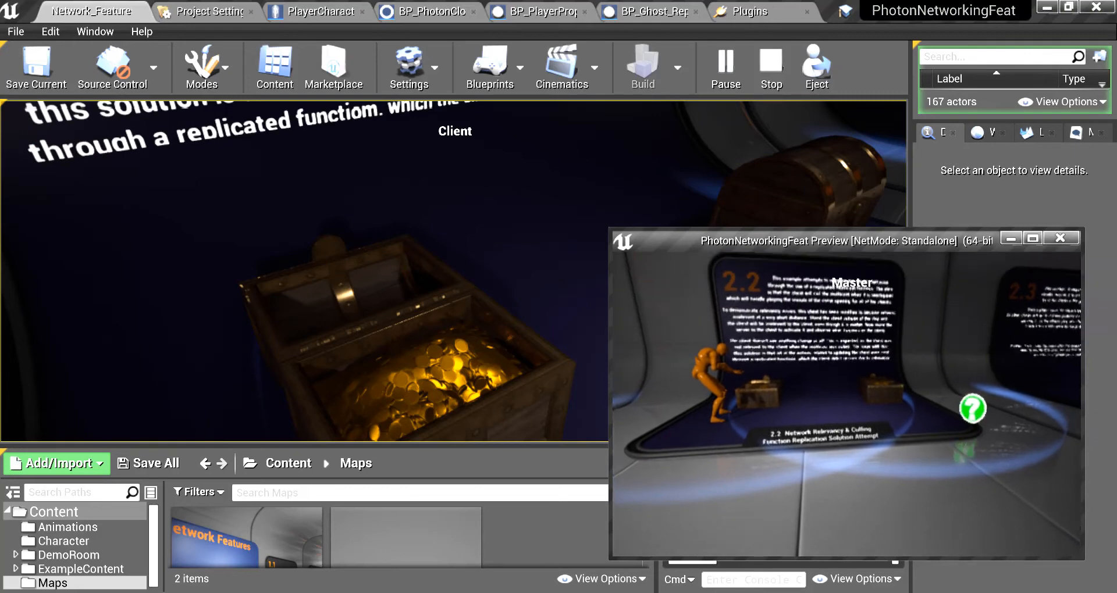
click(1060, 237)
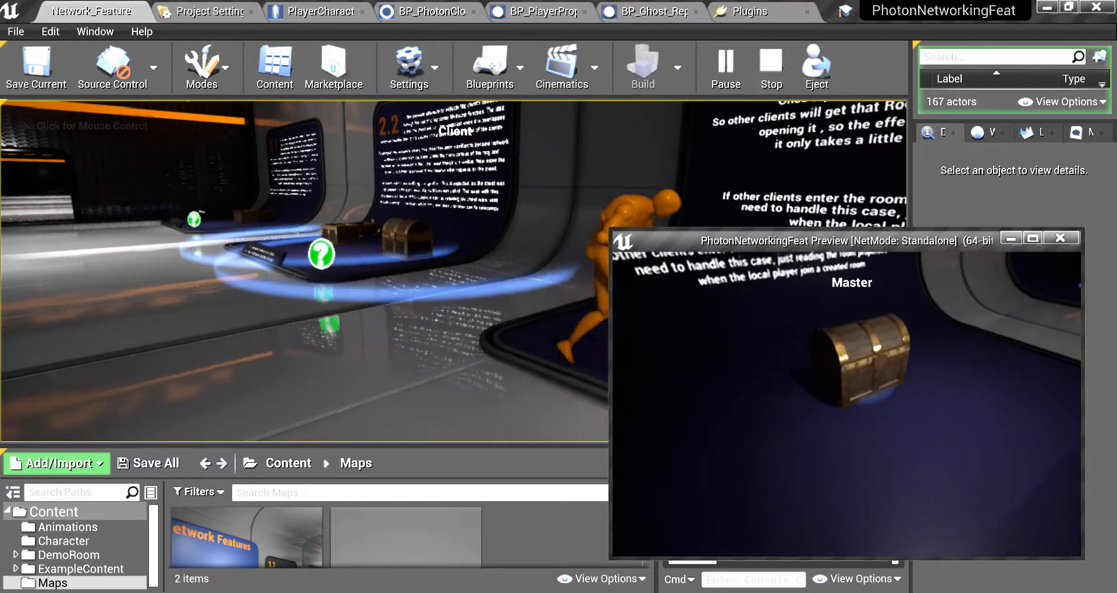
Bring the Client view to the front at the 2.3 Room Properties chest station.
click(1059, 237)
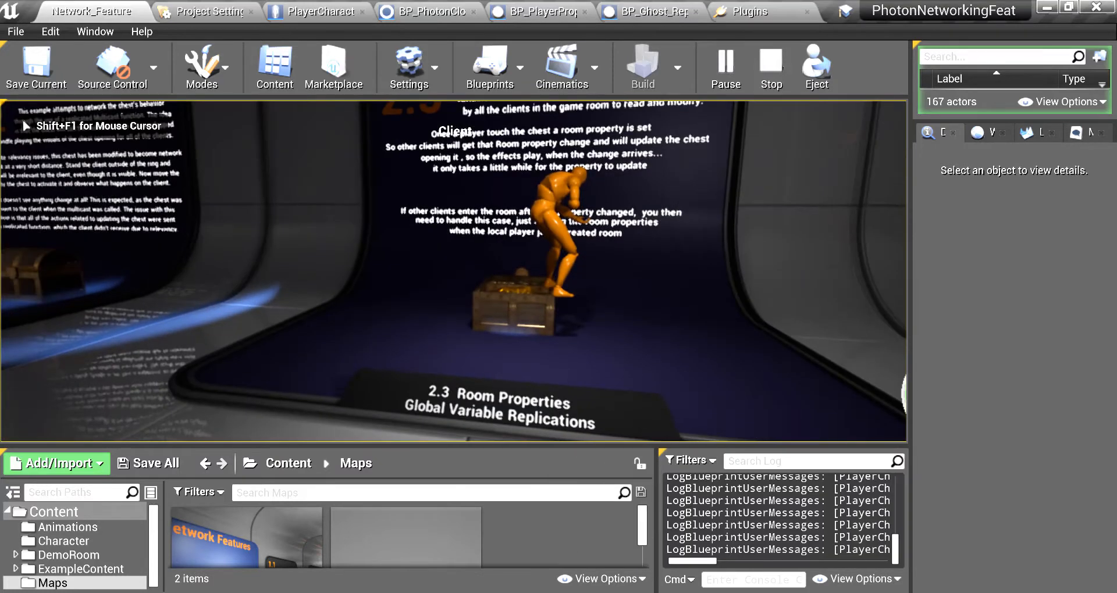